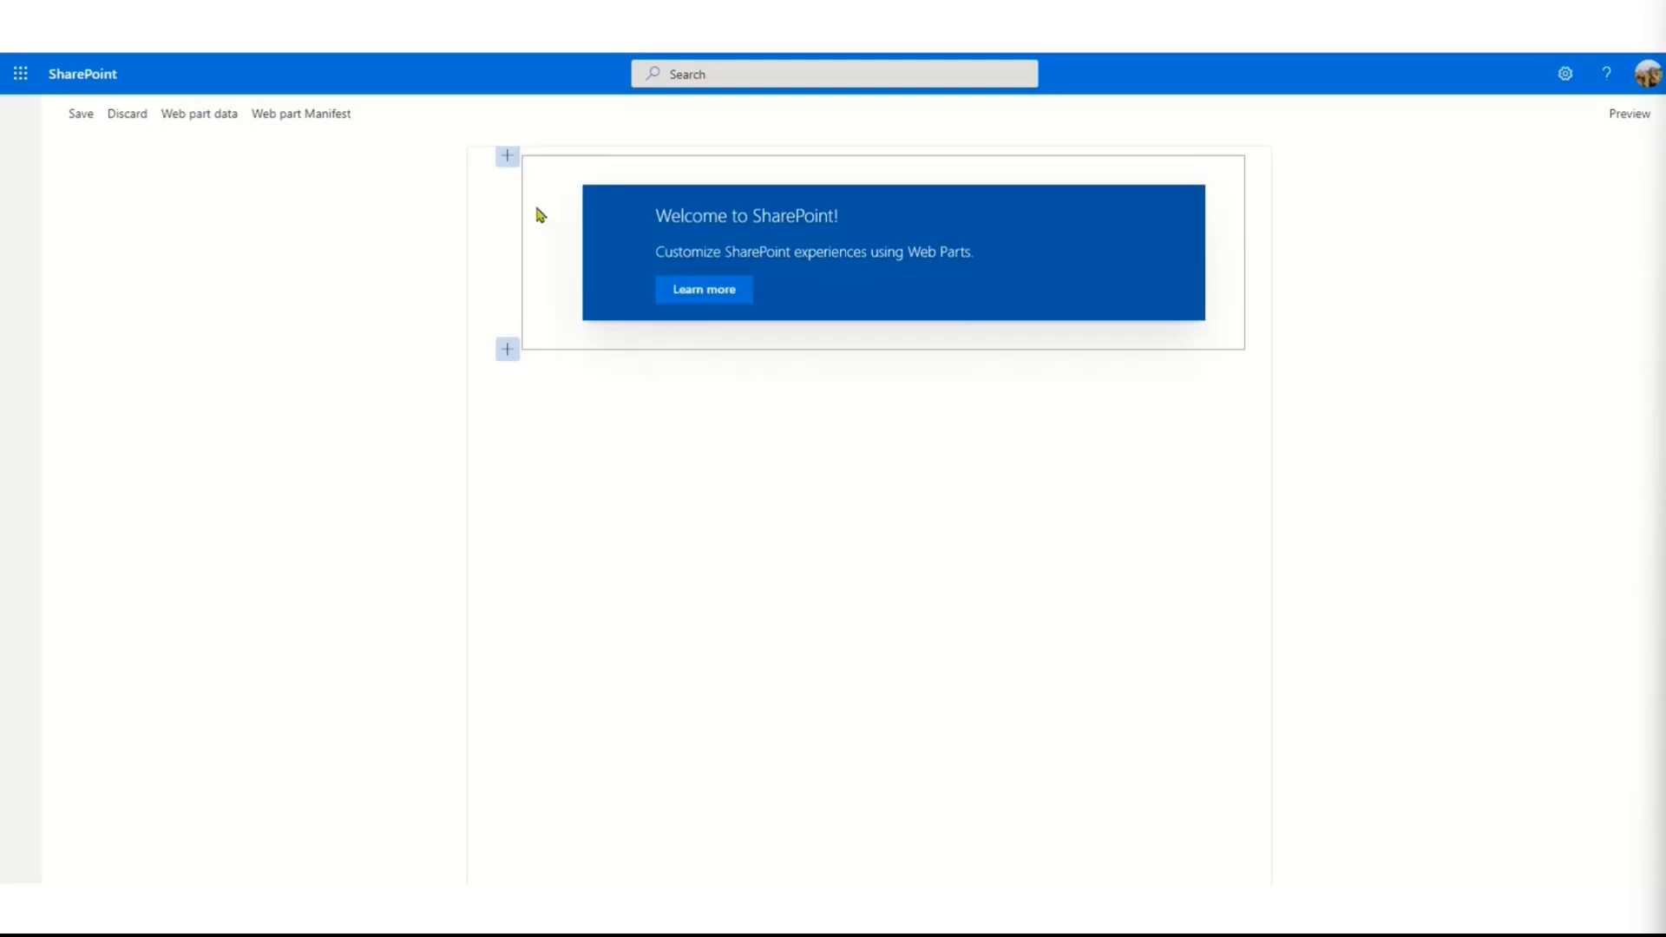
{"action": "mouse_move", "coordinate": [618, 219]}
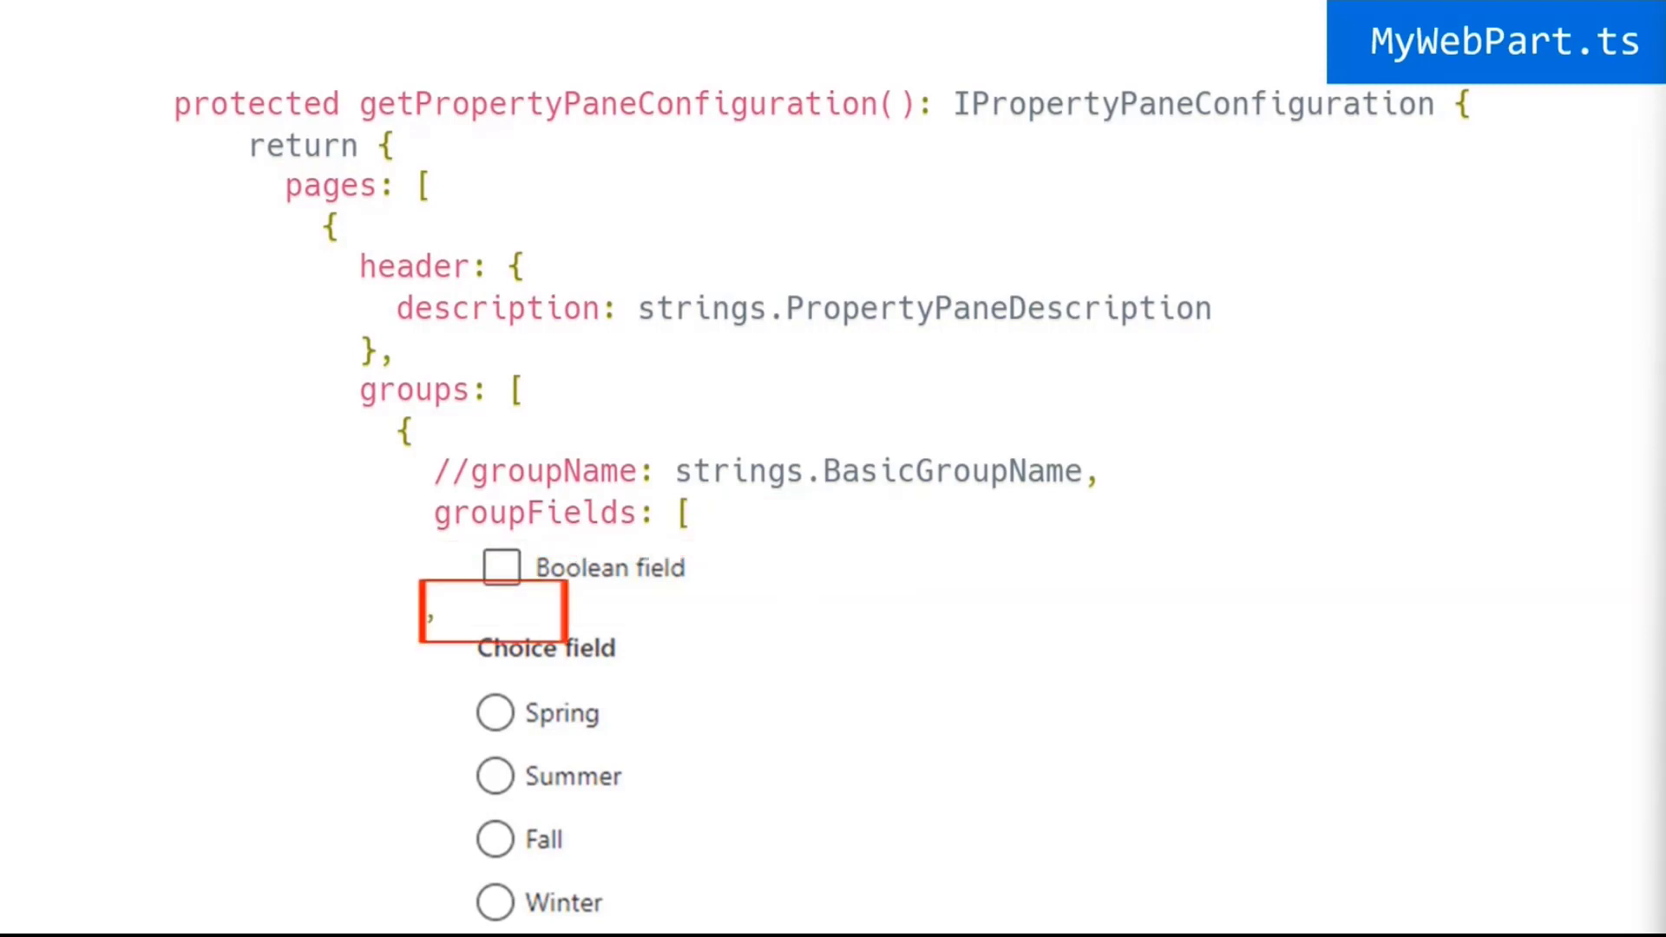
Step: Advance the slide to reveal the remaining groupFields code ending with the PropertyPaneToggle On/Off field
{"action": "scroll", "scroll_direction": "down", "scroll_amount": 3}
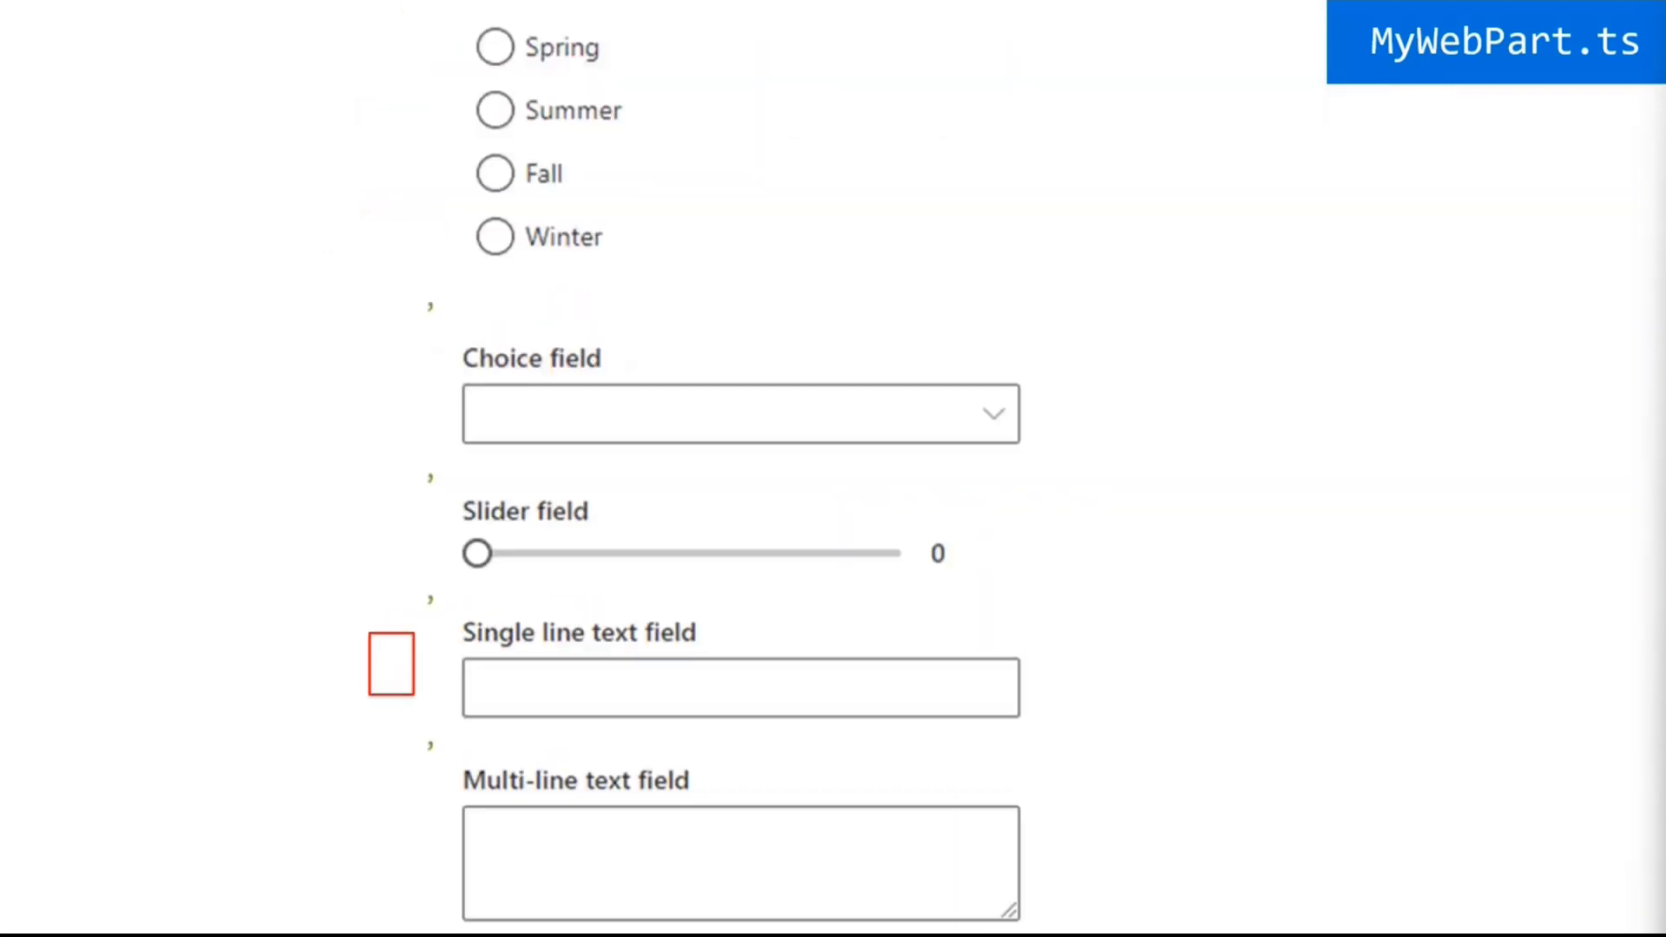
{"action": "scroll", "scroll_direction": "down", "scroll_amount": 3}
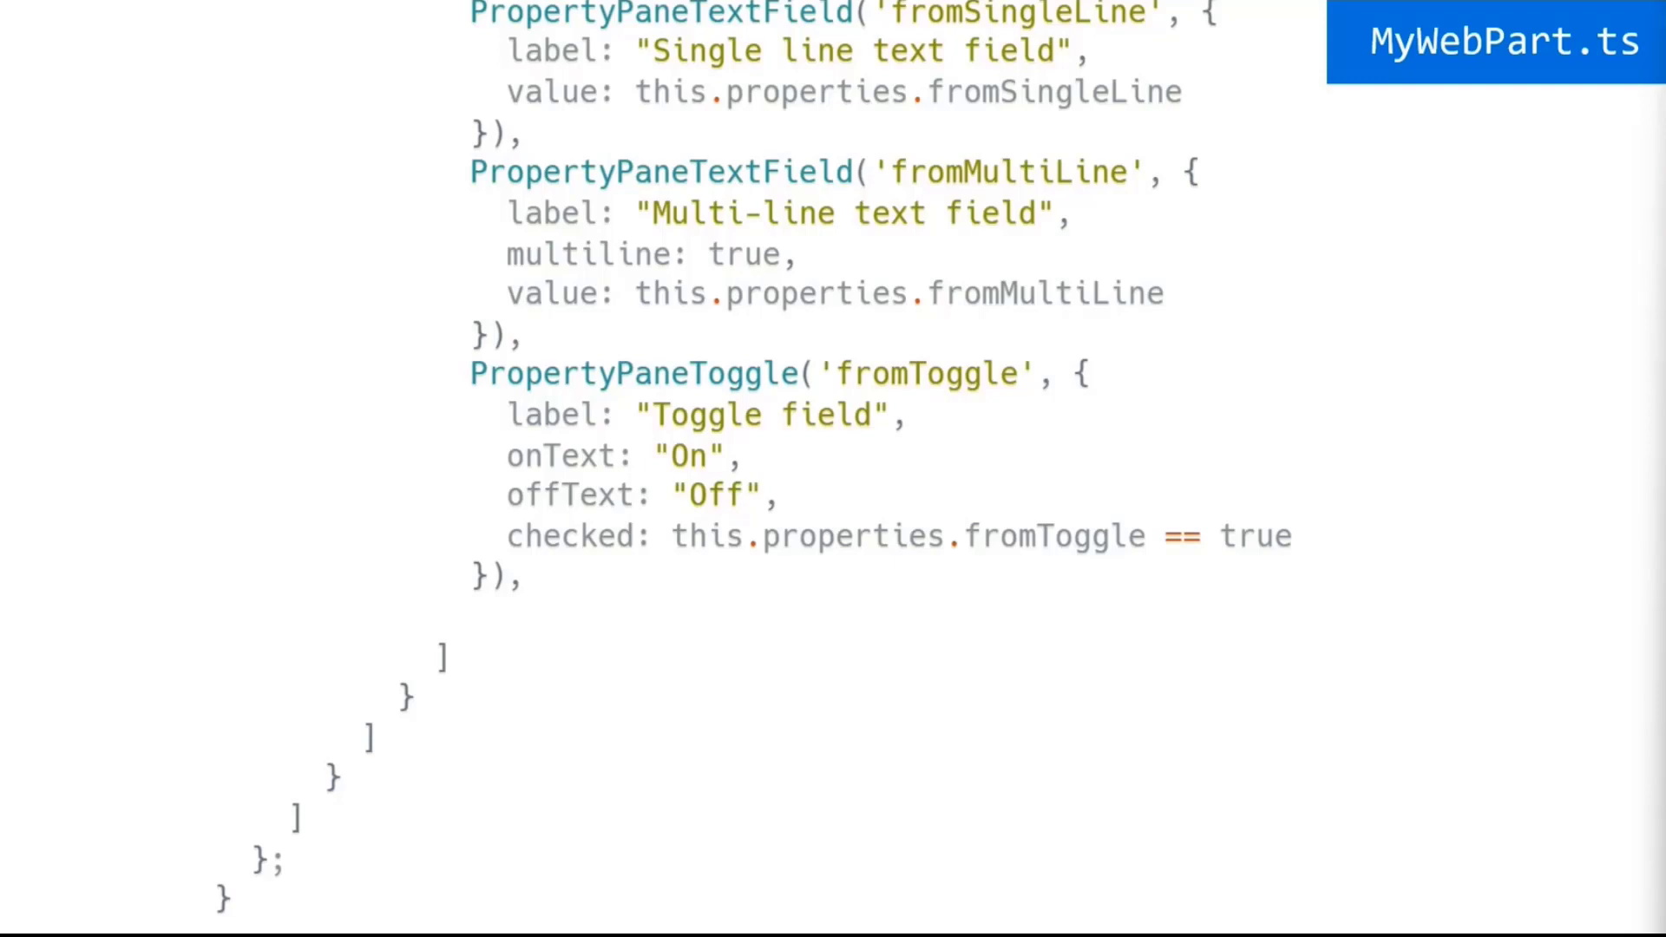
Step: Step back to the top of getPropertyPaneConfiguration where PropertyPaneChoiceGroup 'fromChoice' is boxed
{"action": "scroll", "scroll_direction": "up", "scroll_amount": 3}
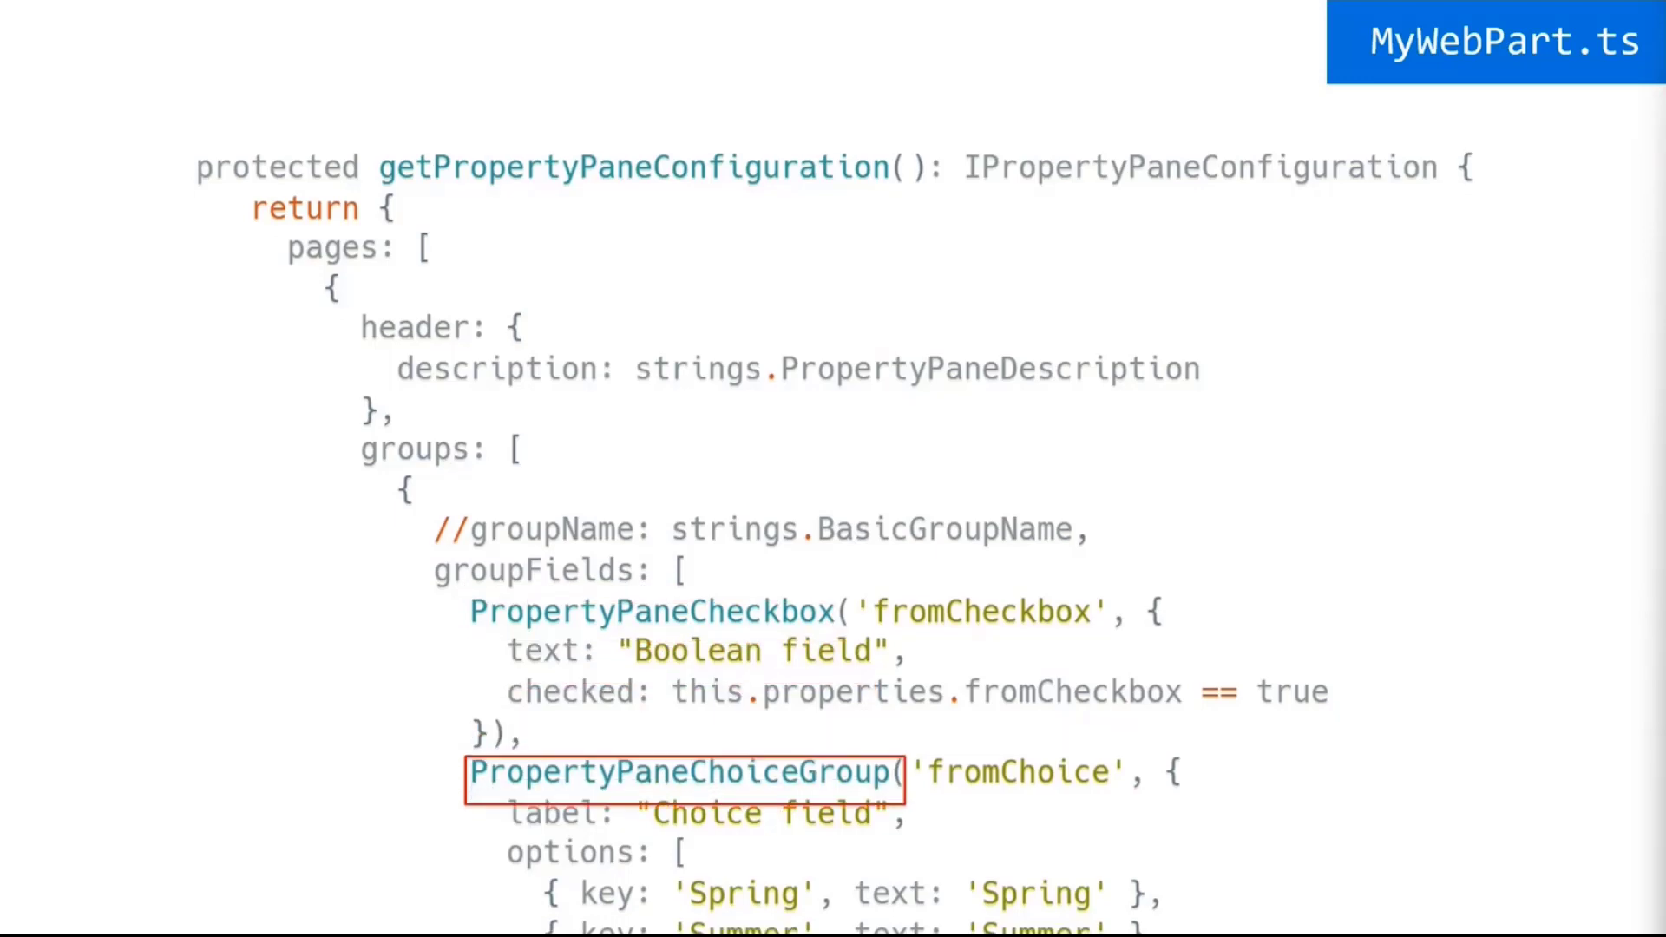
Step: Cycle the highlights through Dropdown, Slider, TextField, Toggle and option keys, landing on 'fromCheckbox'
{"action": "scroll", "scroll_direction": "down", "scroll_amount": 3}
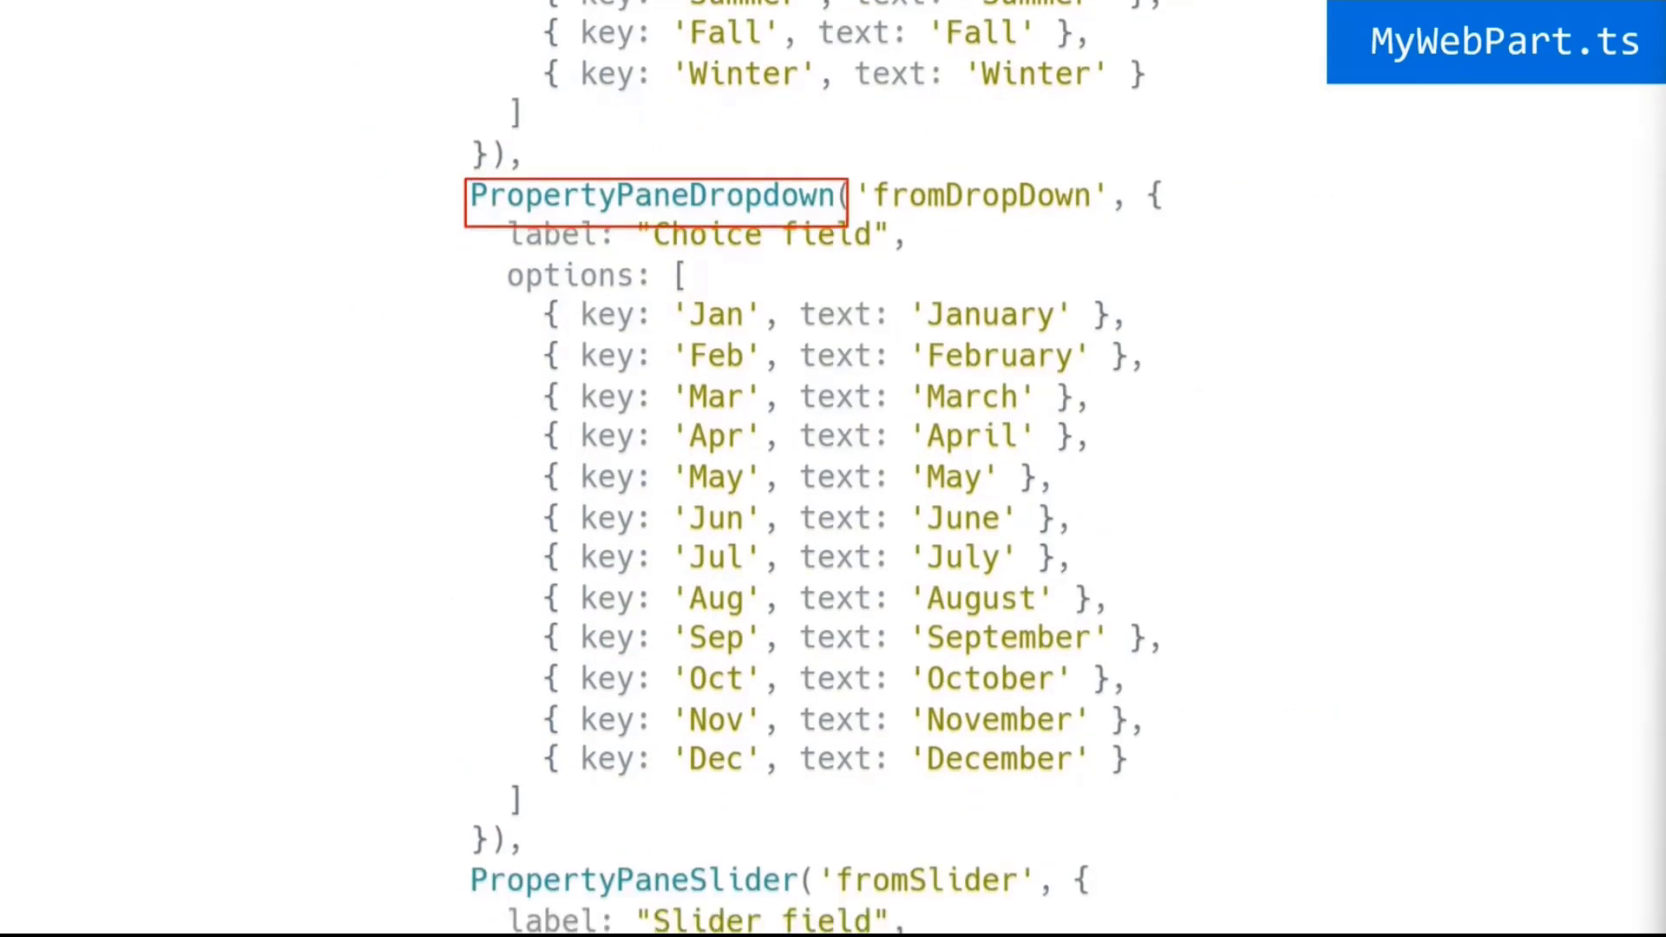
{"action": "scroll", "scroll_direction": "down", "scroll_amount": 3}
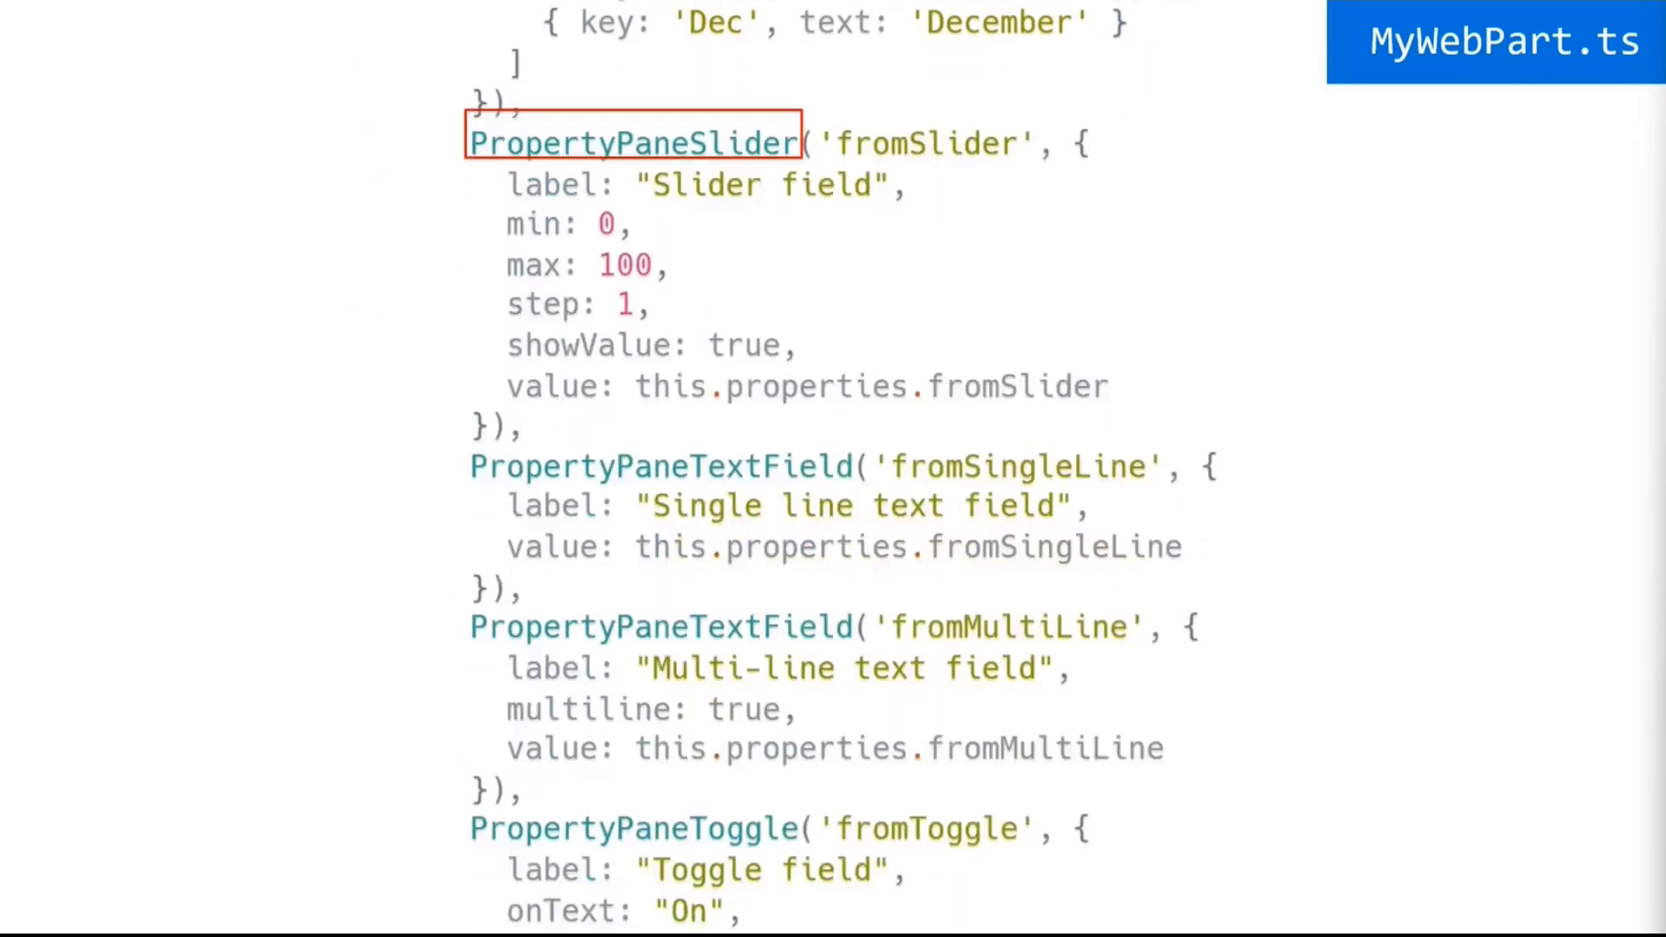
{"action": "scroll", "scroll_direction": "down", "scroll_amount": 3}
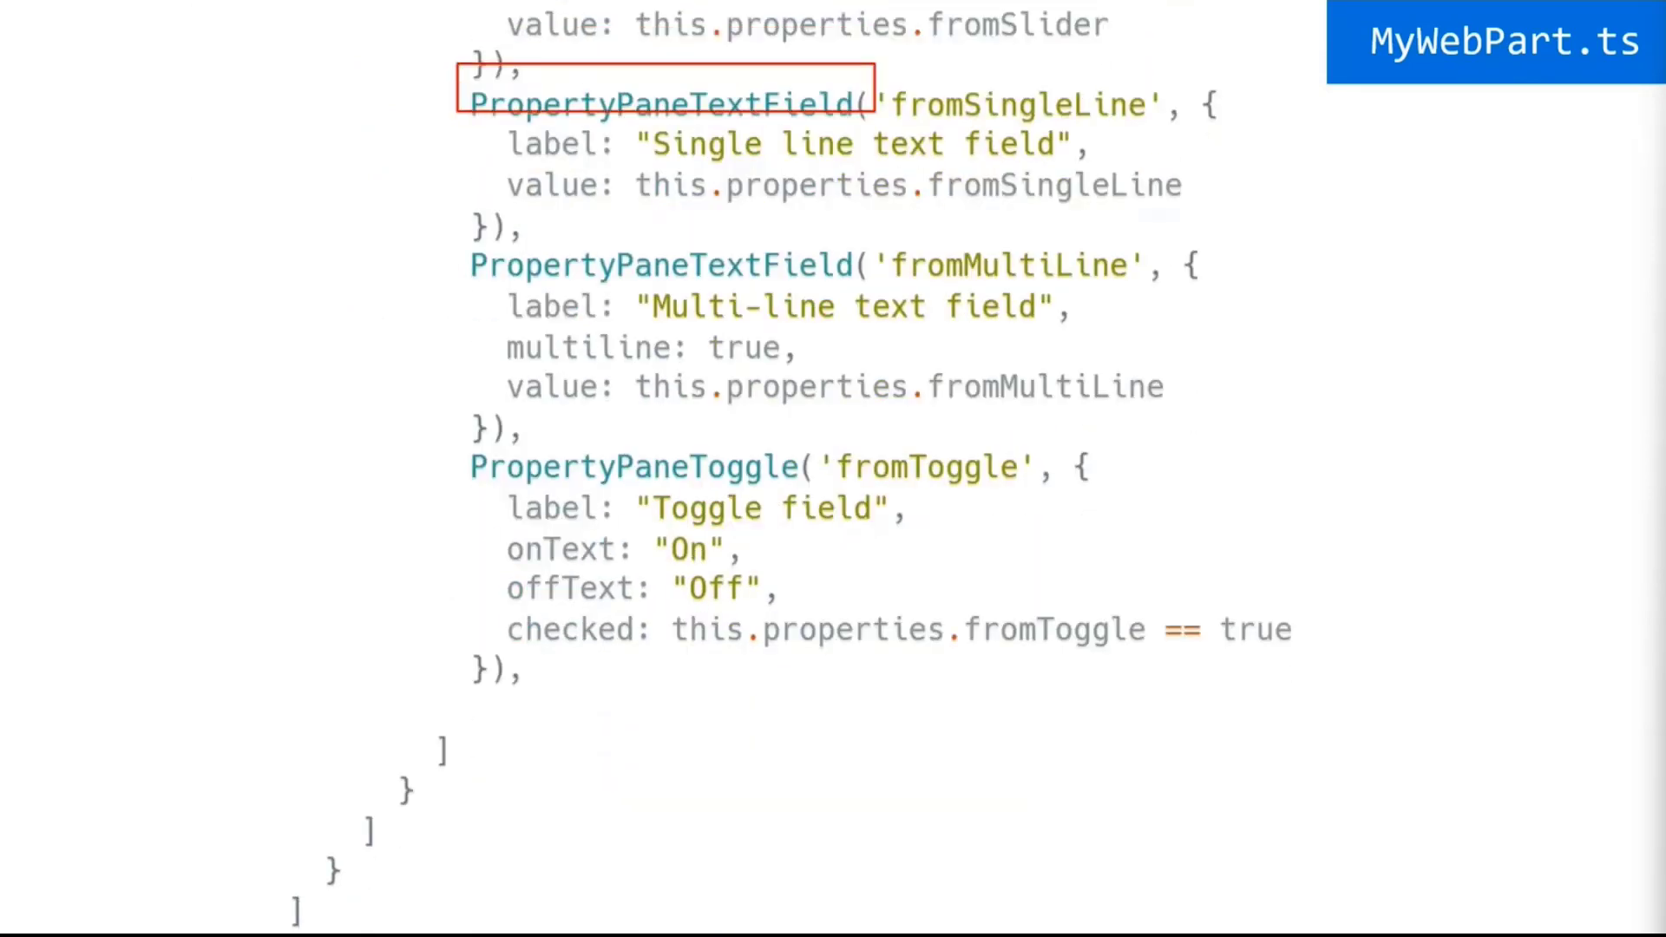
{"action": "scroll", "scroll_direction": "down", "scroll_amount": 3}
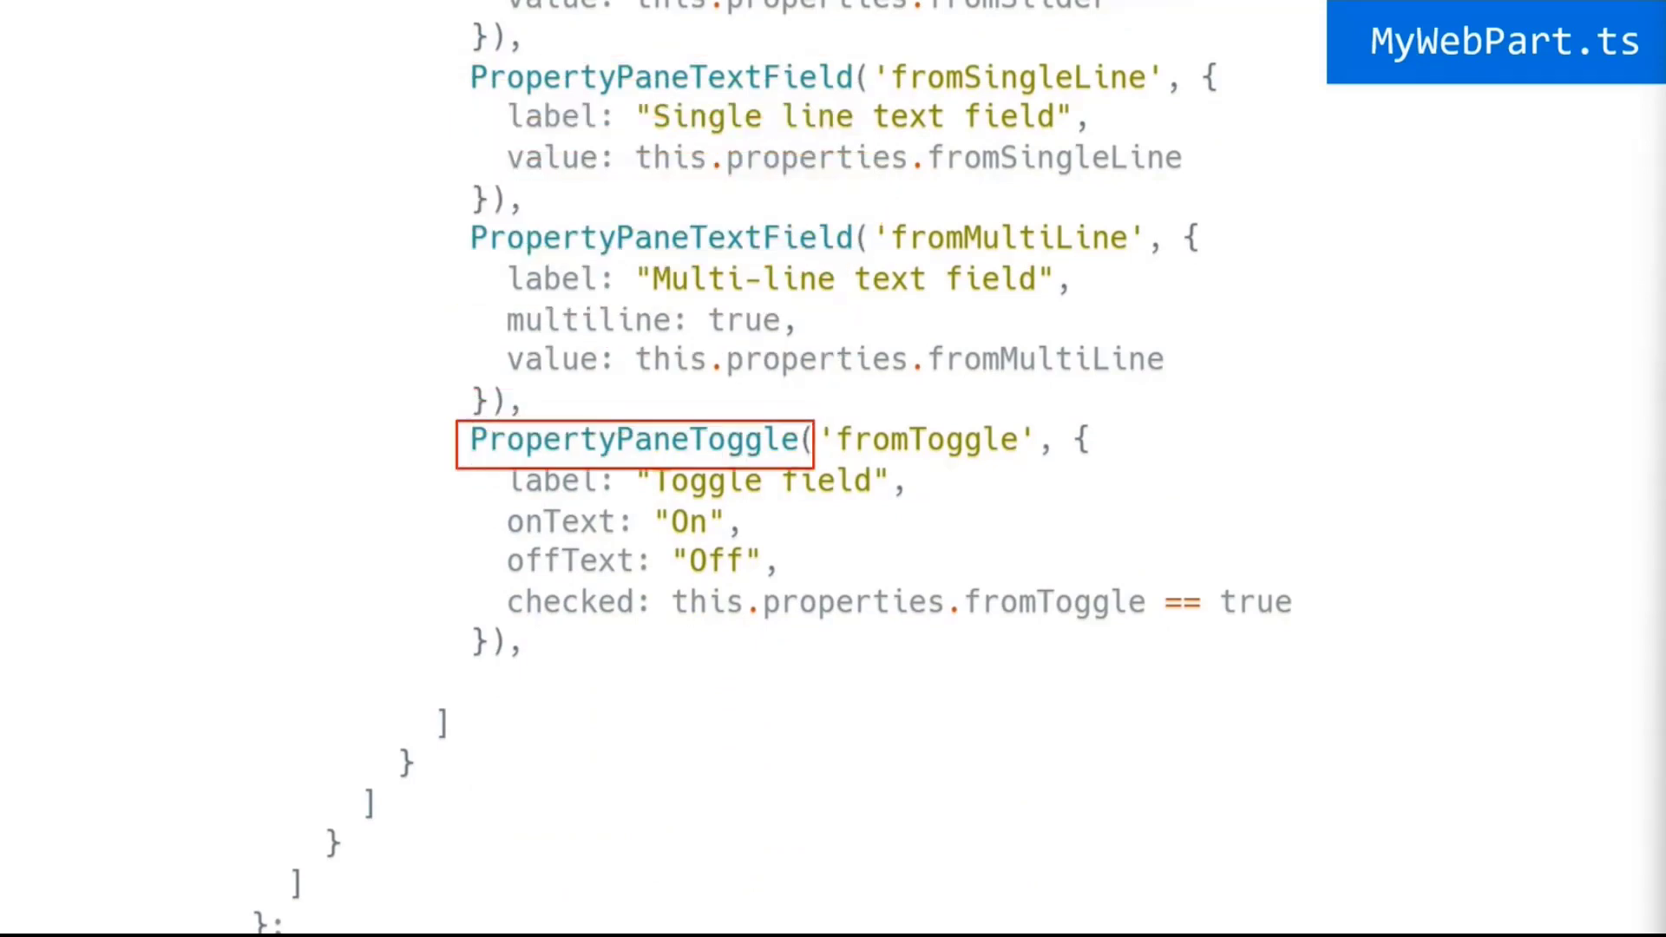
{"action": "scroll", "scroll_direction": "up", "scroll_amount": 3}
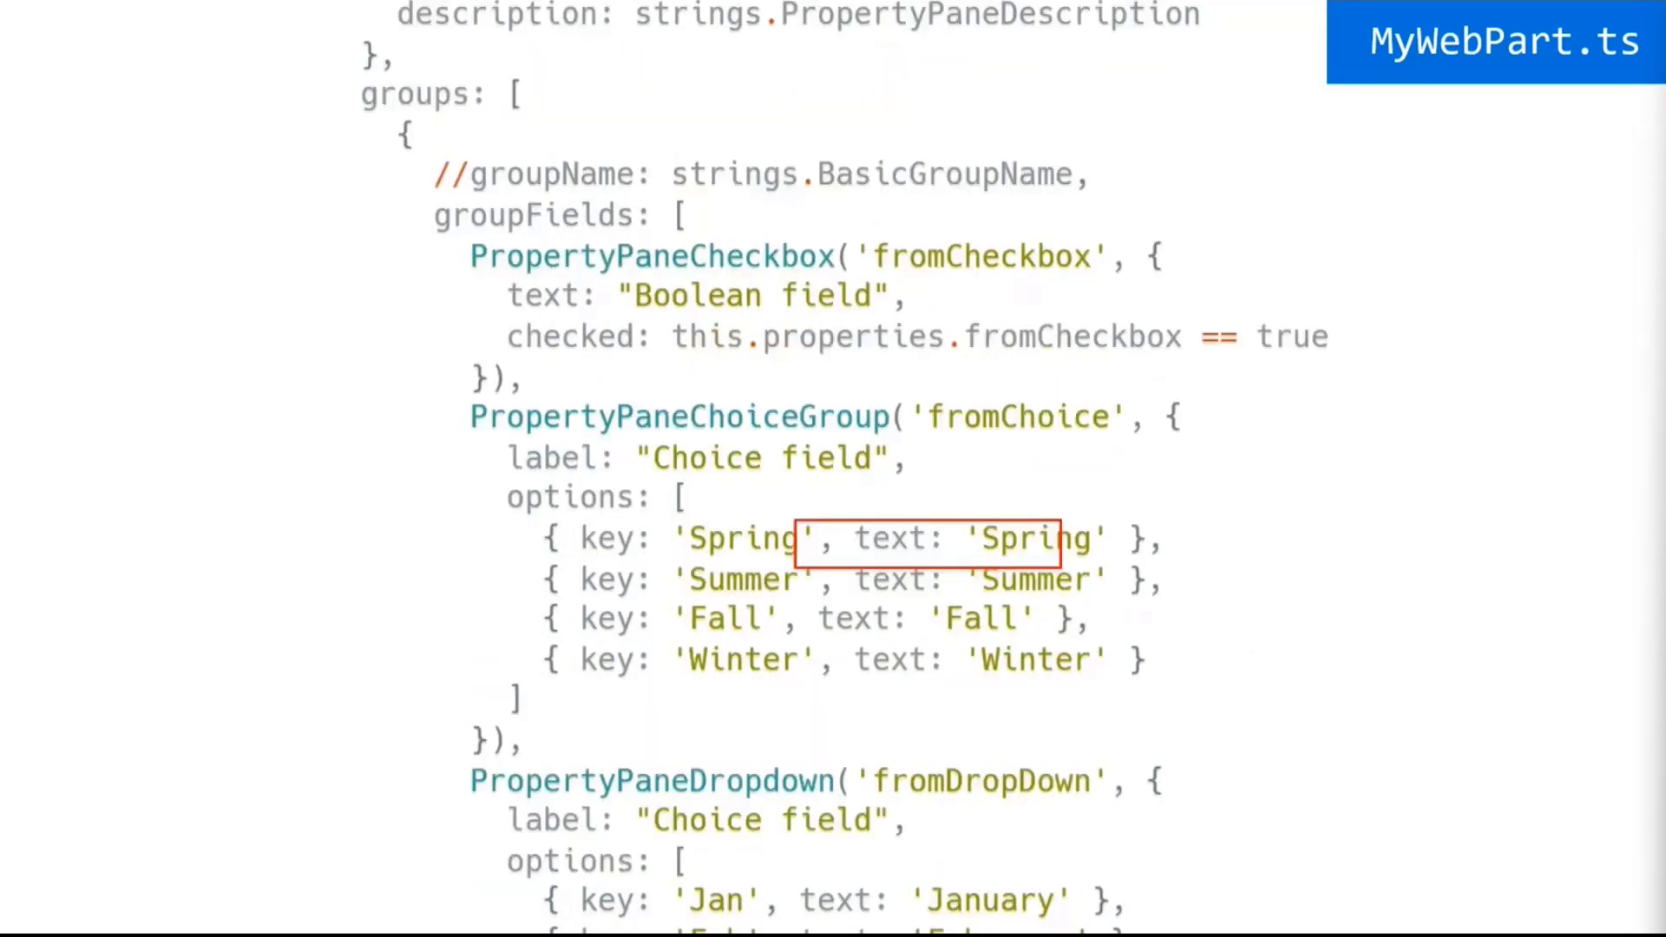
{"action": "scroll", "scroll_direction": "up", "scroll_amount": 3}
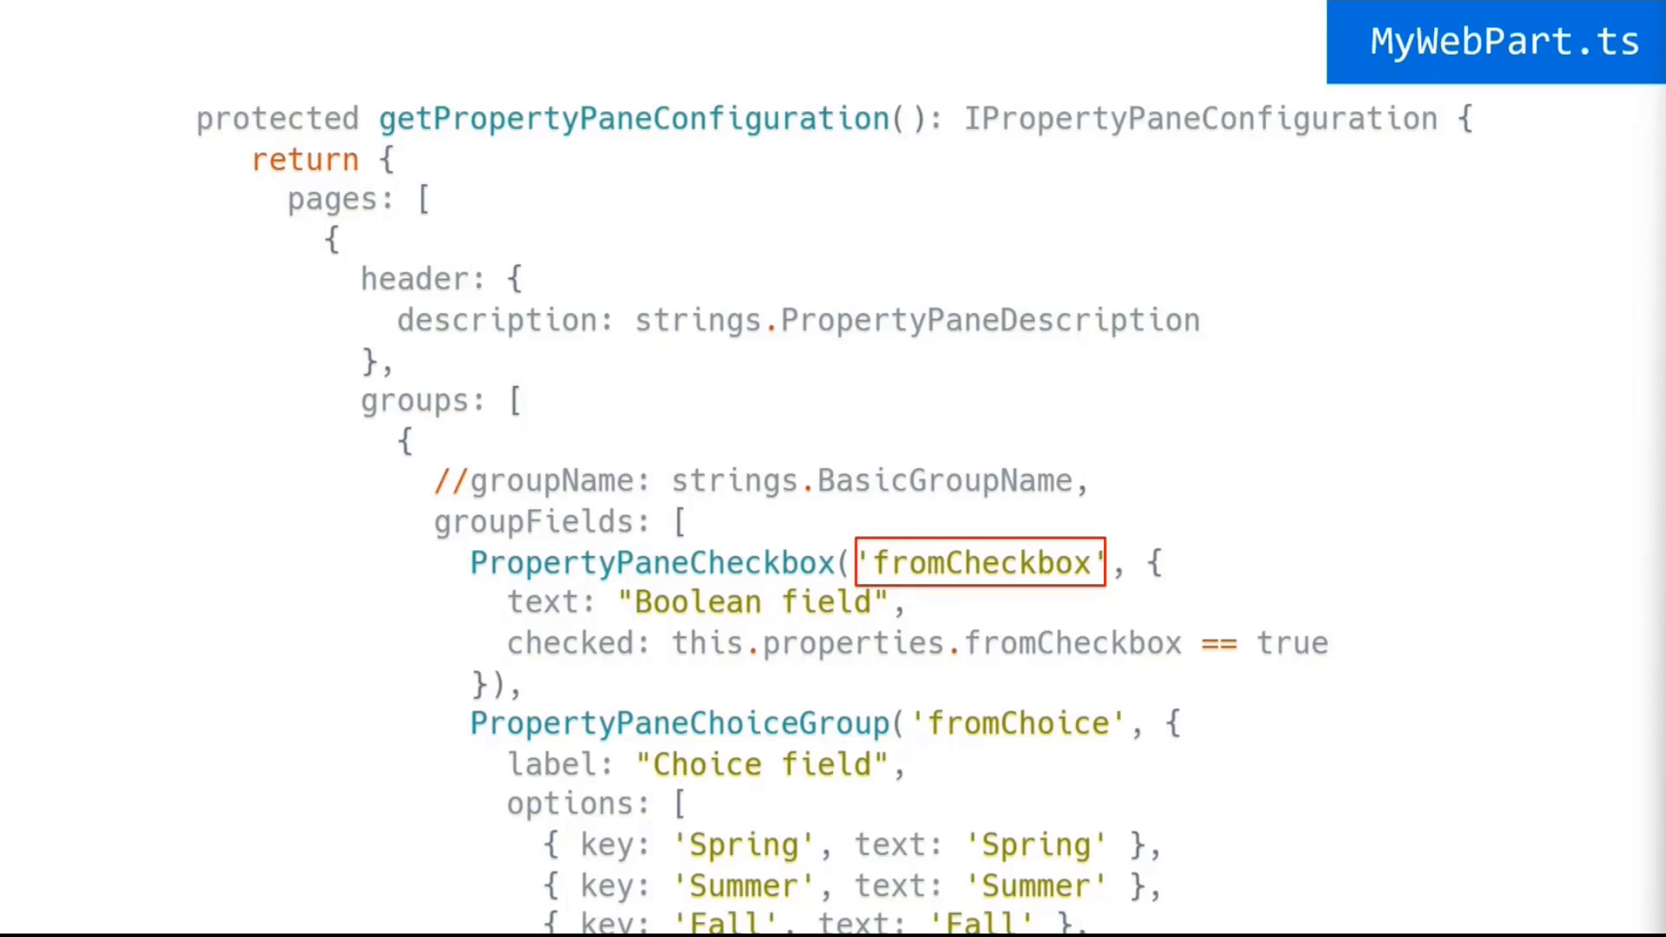
Step: Move past the property-name highlights to the IMyWebPartProps interface with its seven typed properties
{"action": "scroll", "scroll_direction": "up", "scroll_amount": 3}
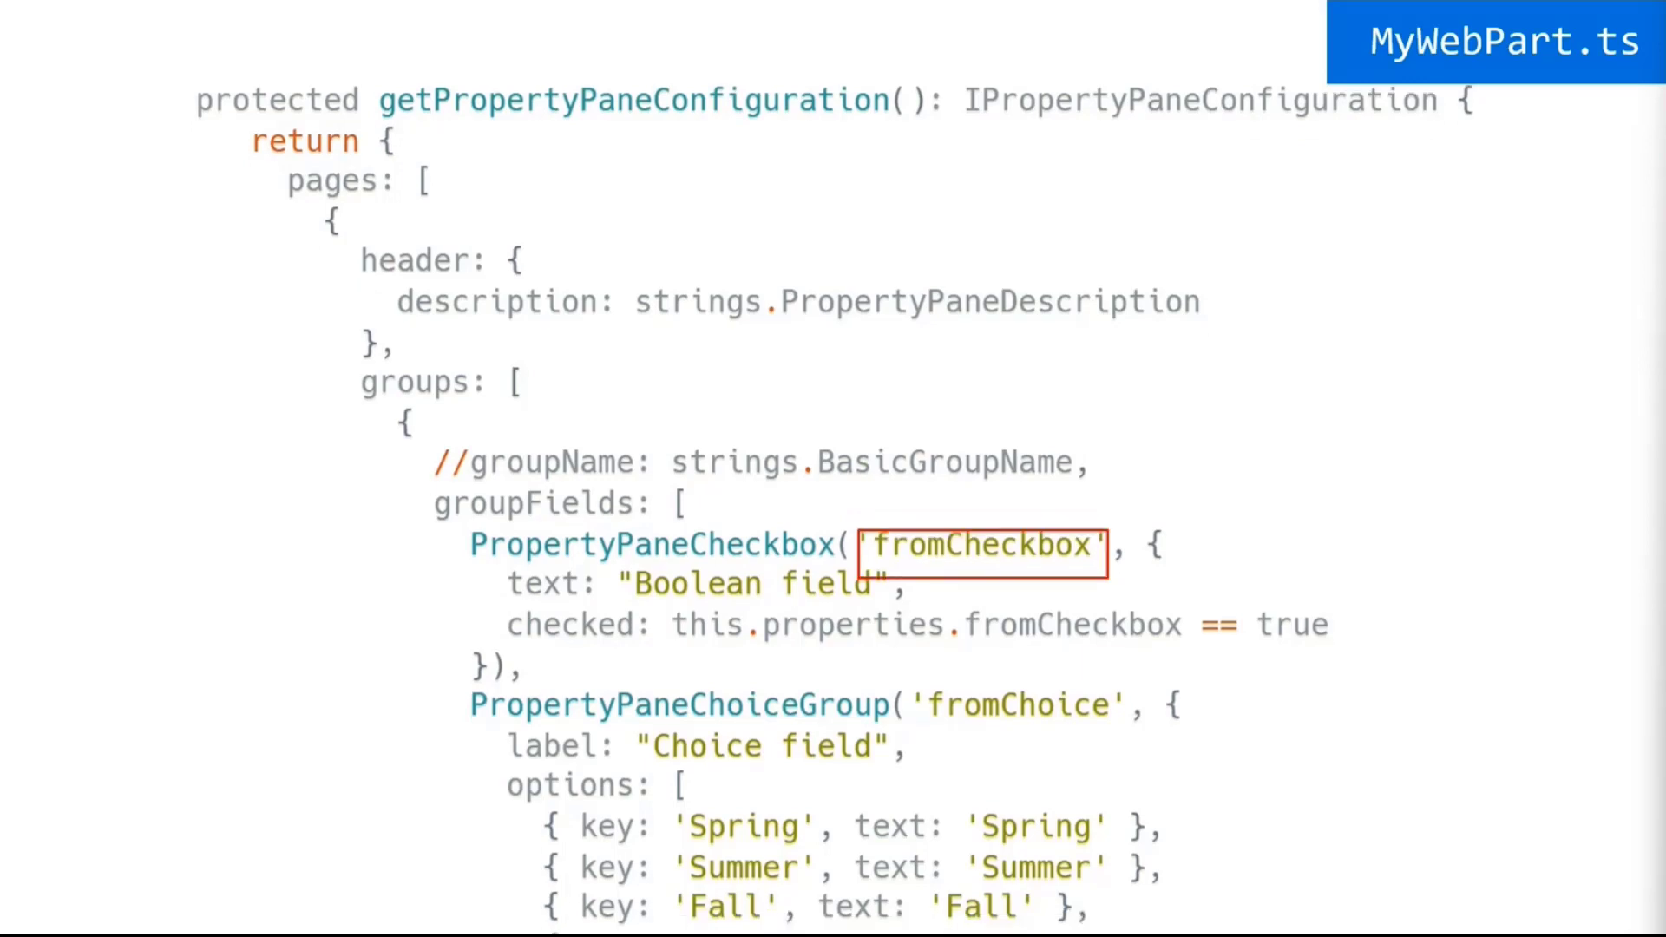
{"action": "scroll", "scroll_direction": "down", "scroll_amount": 3}
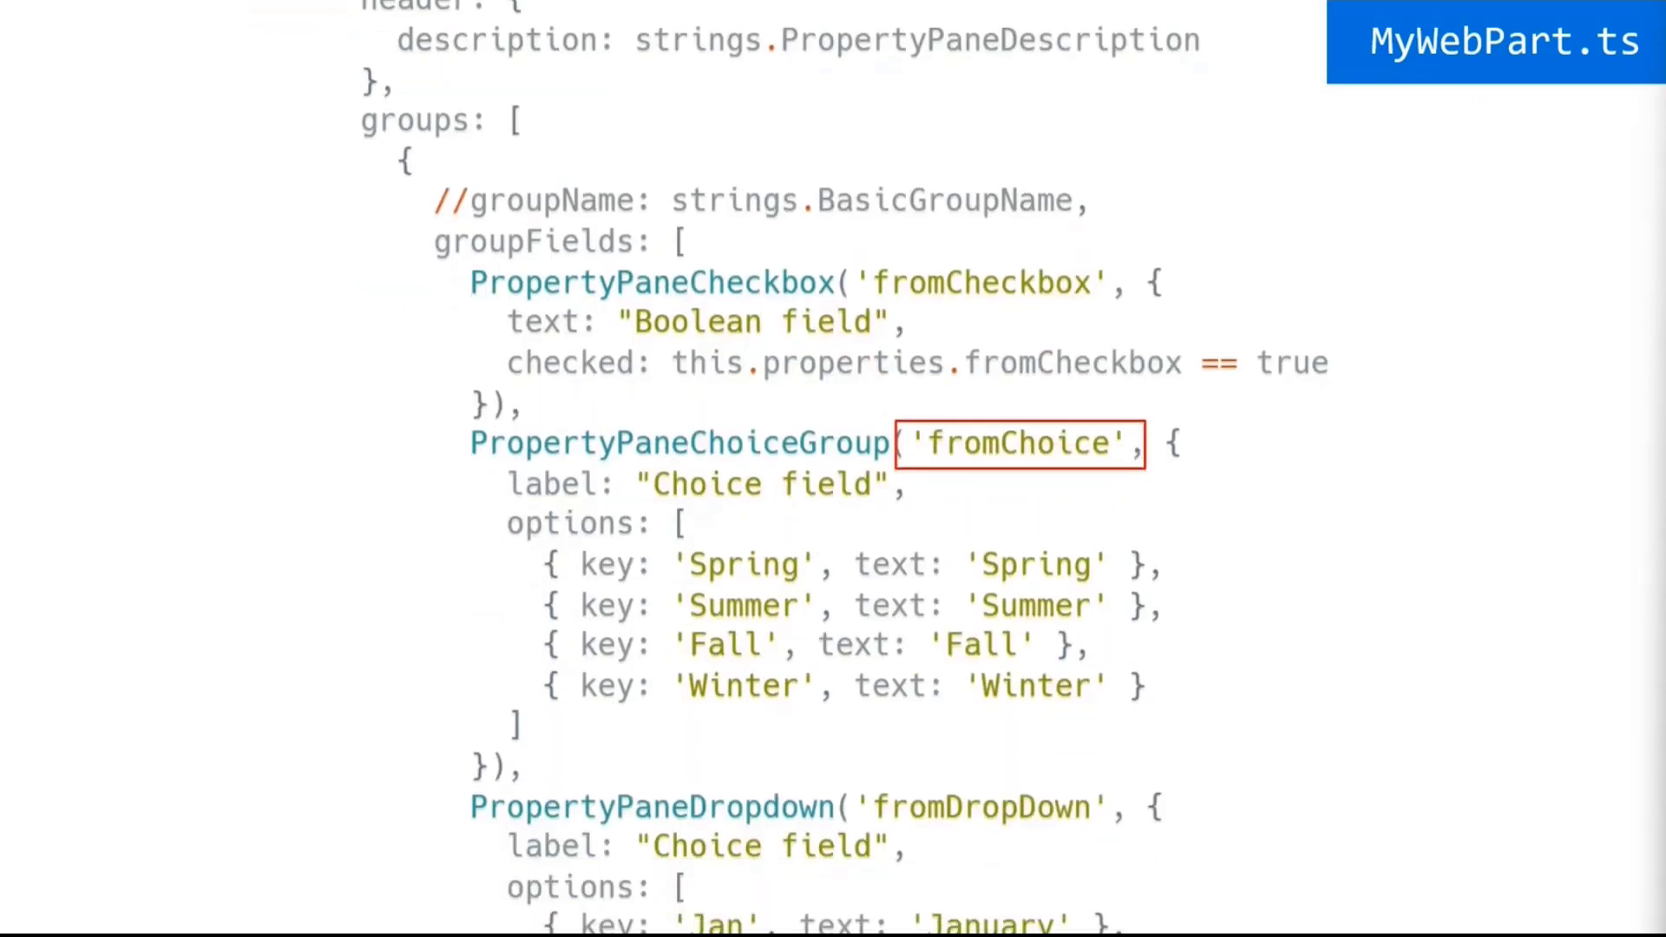
{"action": "scroll", "scroll_direction": "up", "scroll_amount": 3}
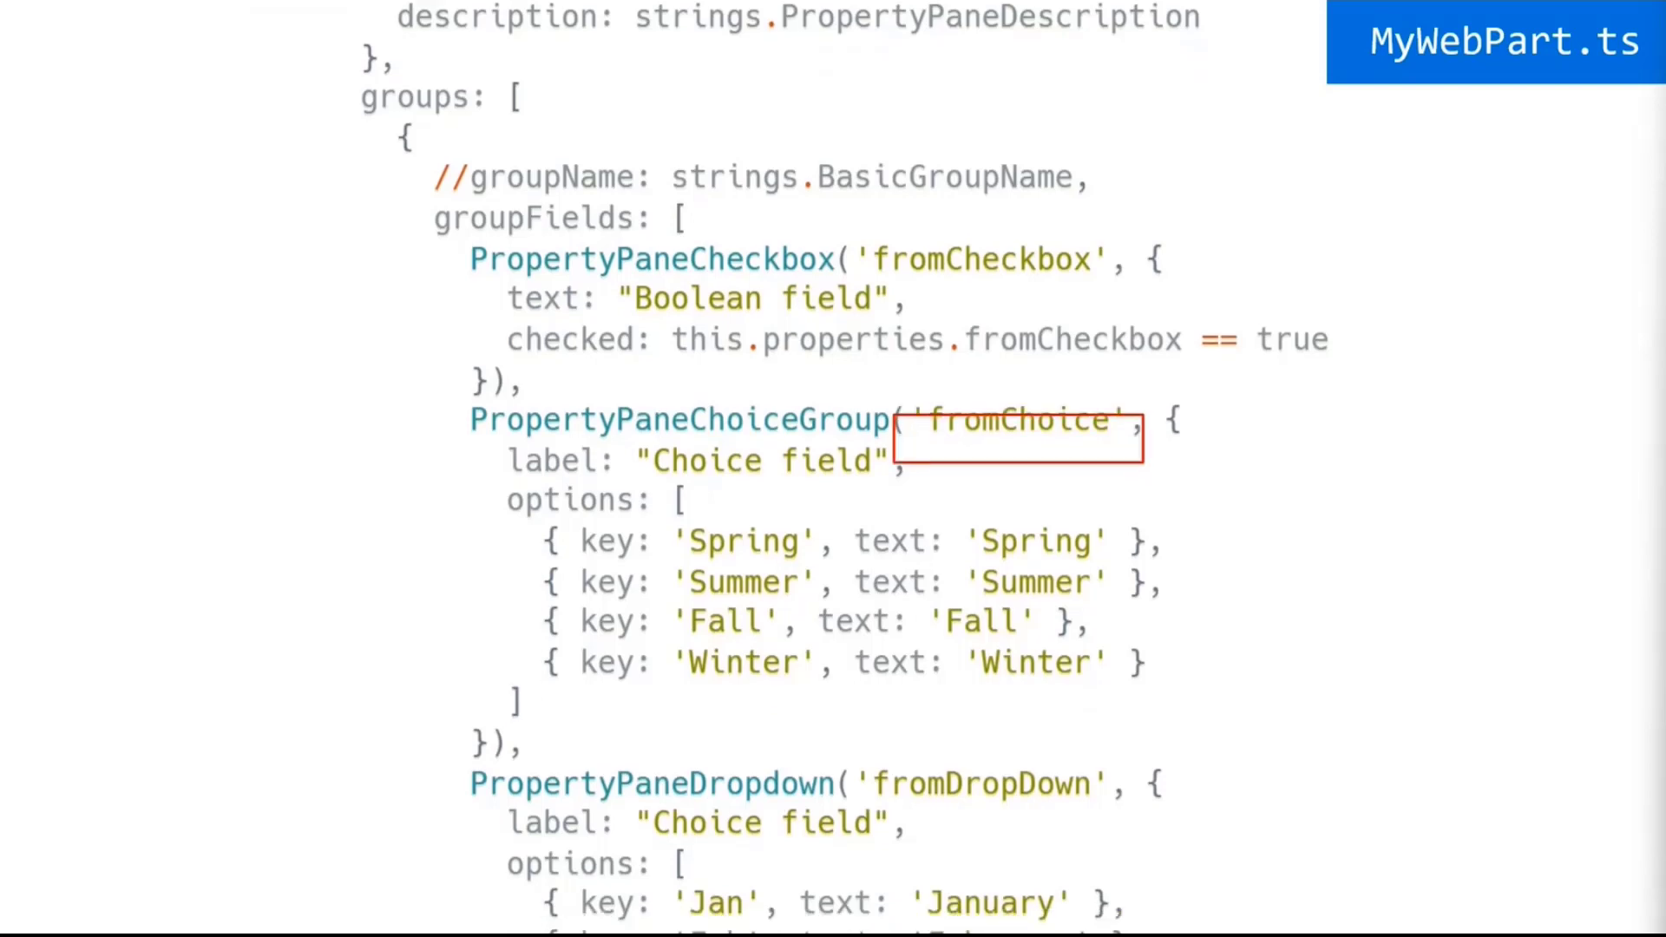
{"action": "scroll", "scroll_direction": "down", "scroll_amount": 3}
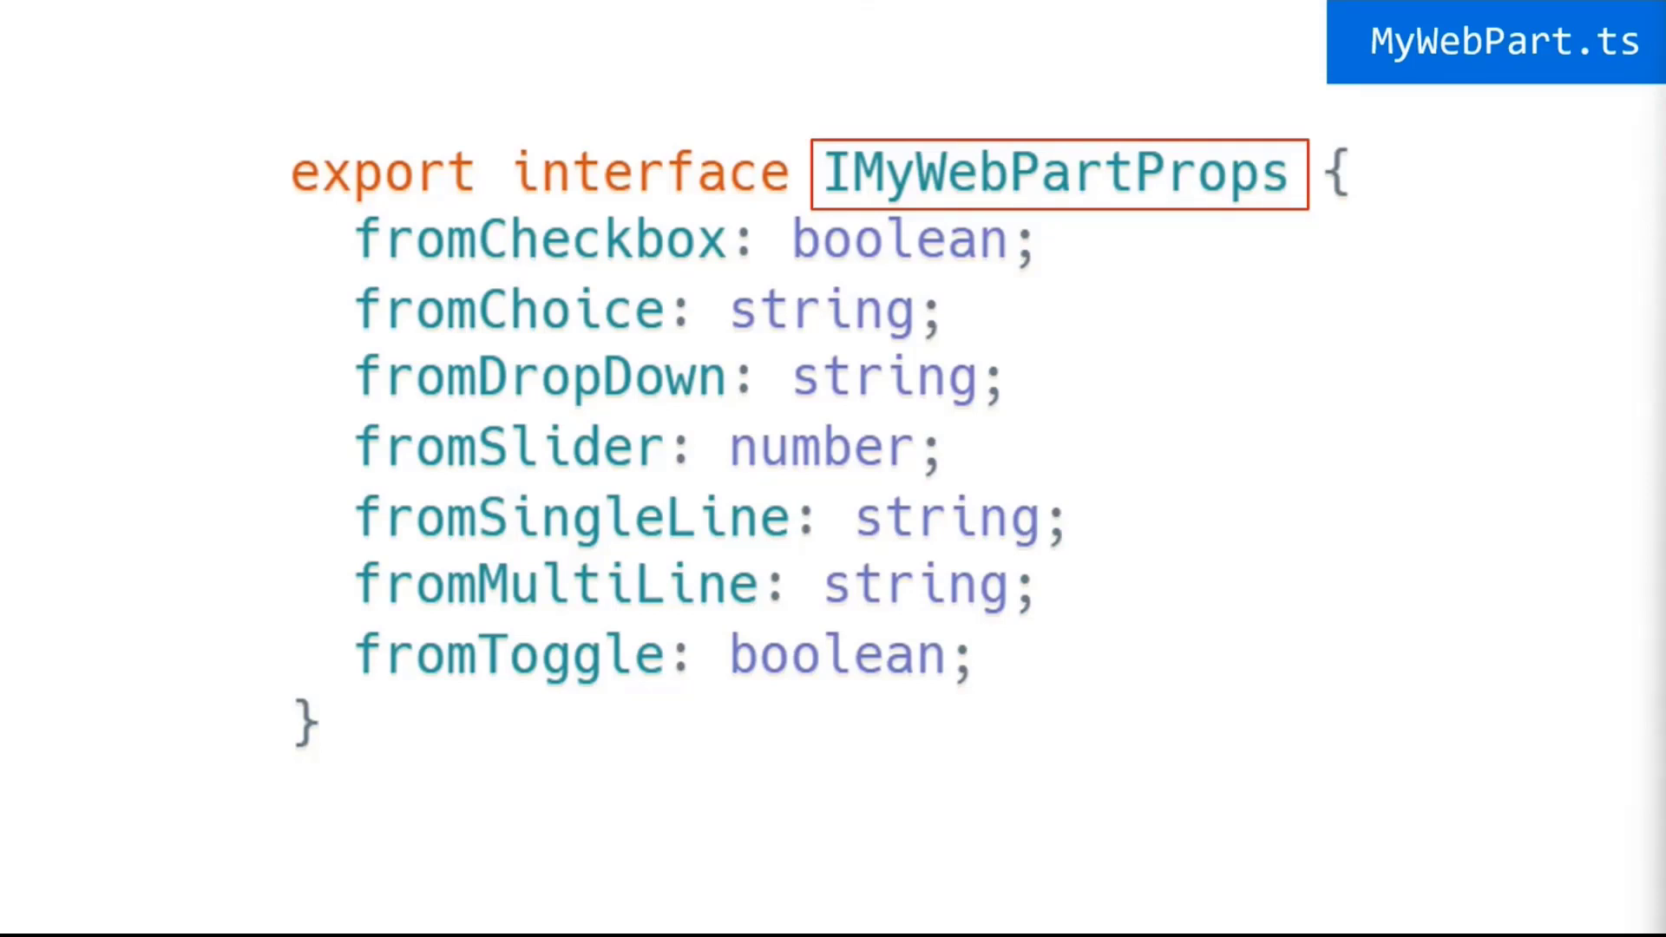
{"action": "left_click", "coordinate": [595, 238]}
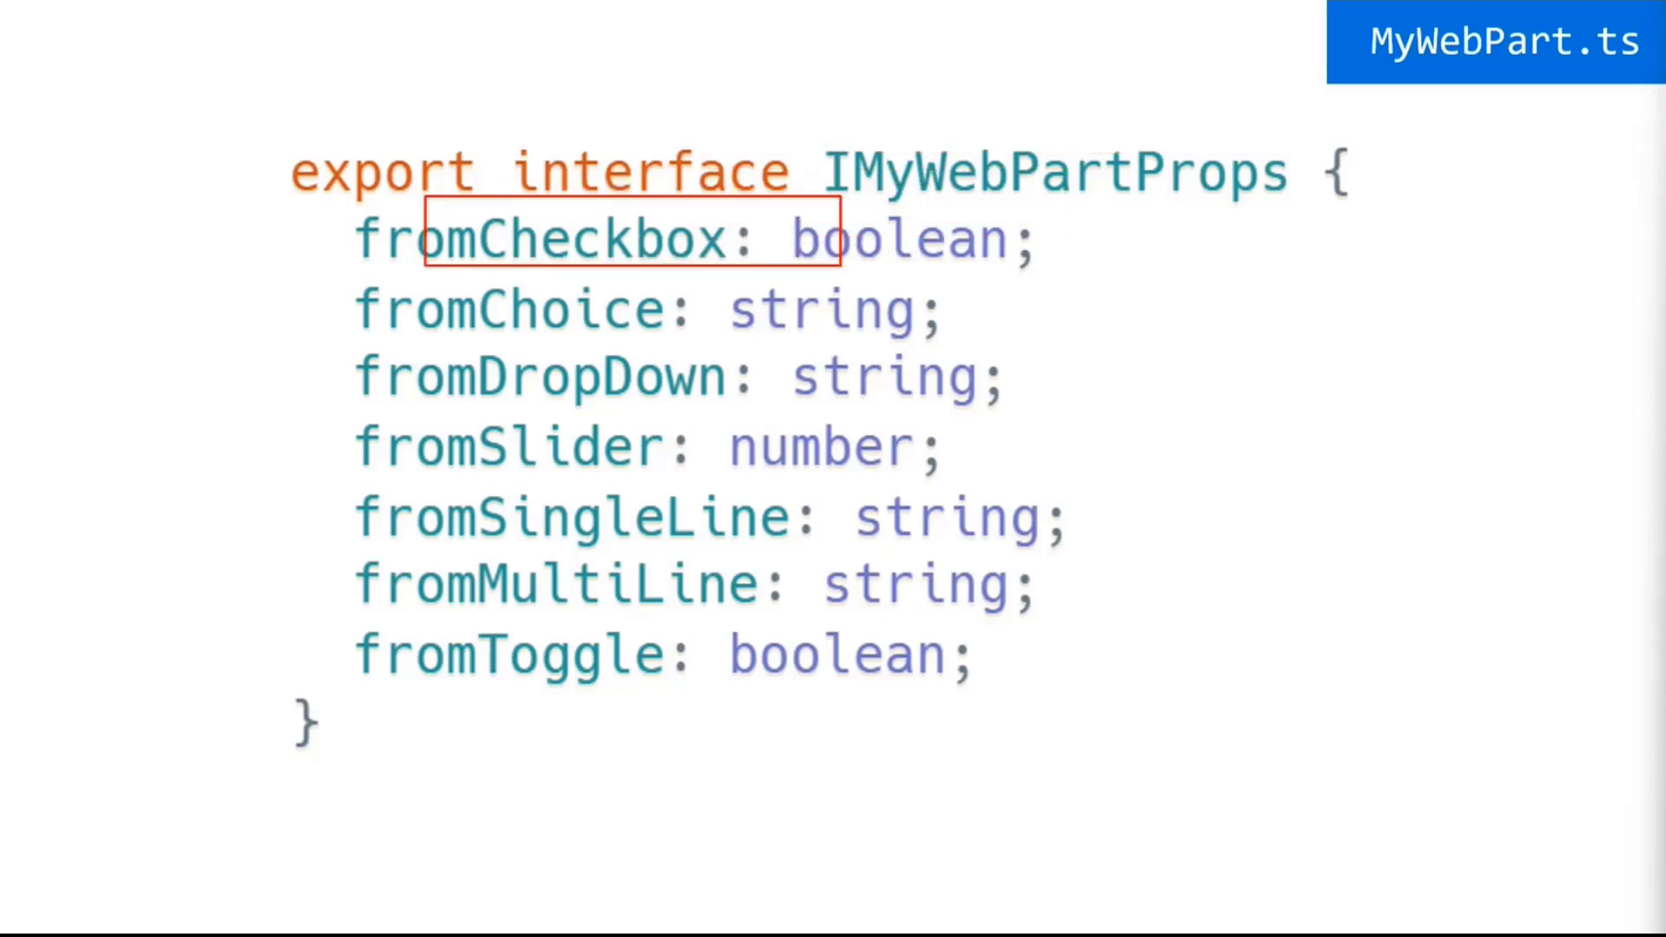